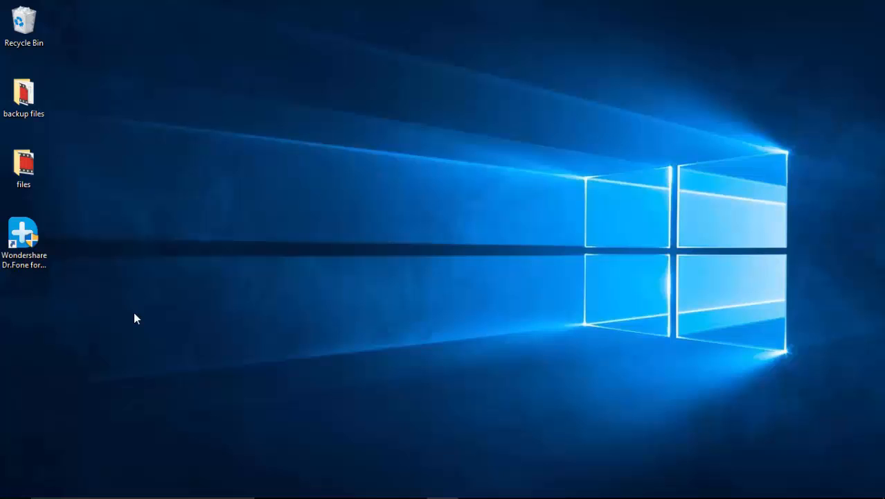
- Launch Dr.Fone for Android from its desktop shortcut to reach the connect-device step
click(24, 238)
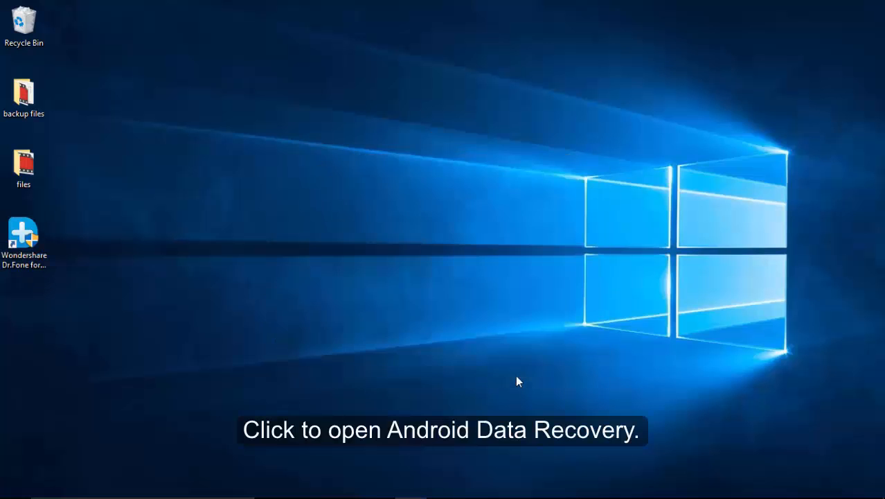
double_click(23, 233)
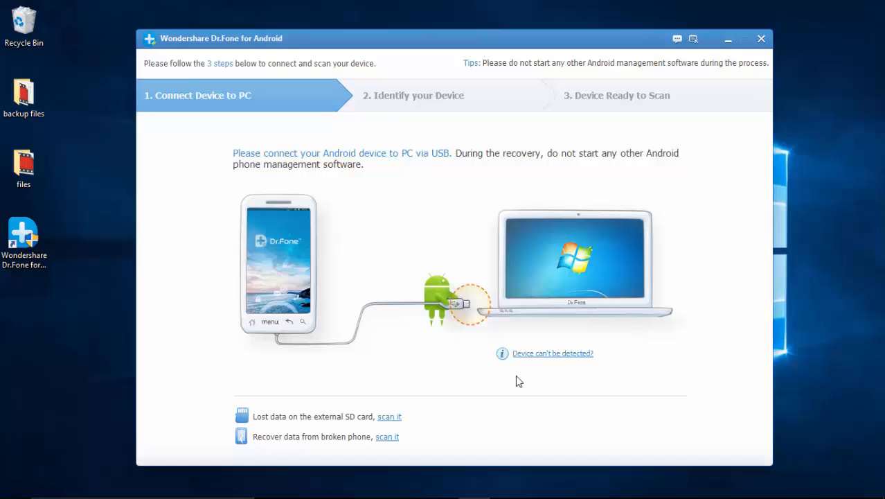
mouse_move(510, 362)
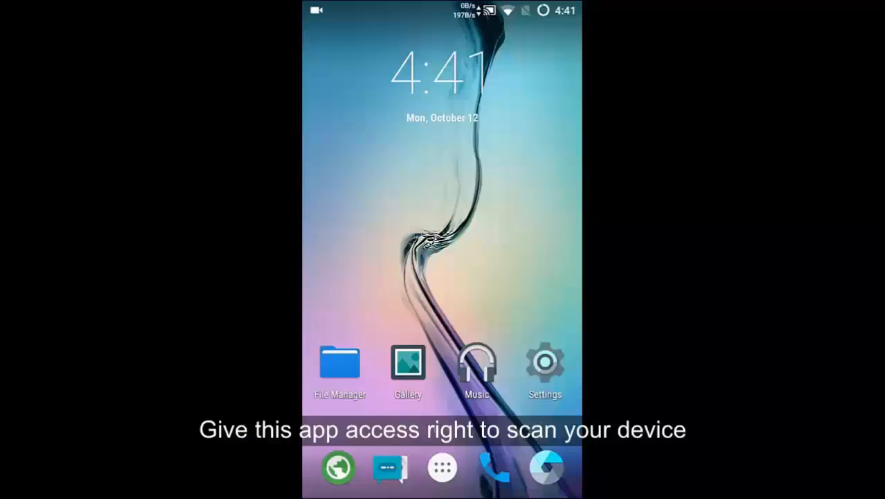
- Enable Developer options by tapping Build number in About phone, then return to Settings
click(545, 363)
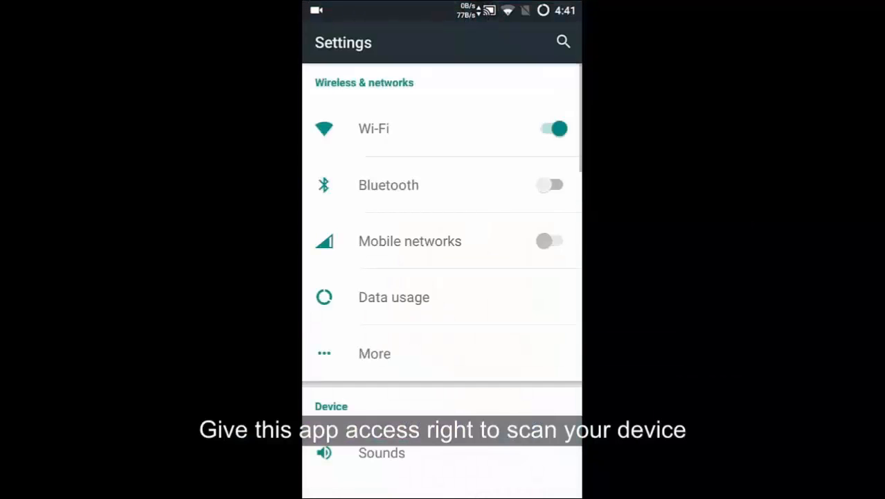
scroll(down, 3)
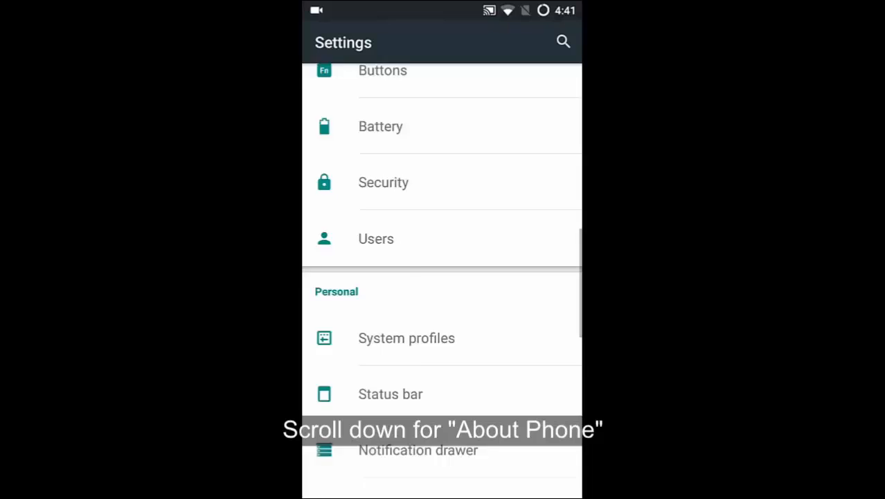
scroll(down, 3)
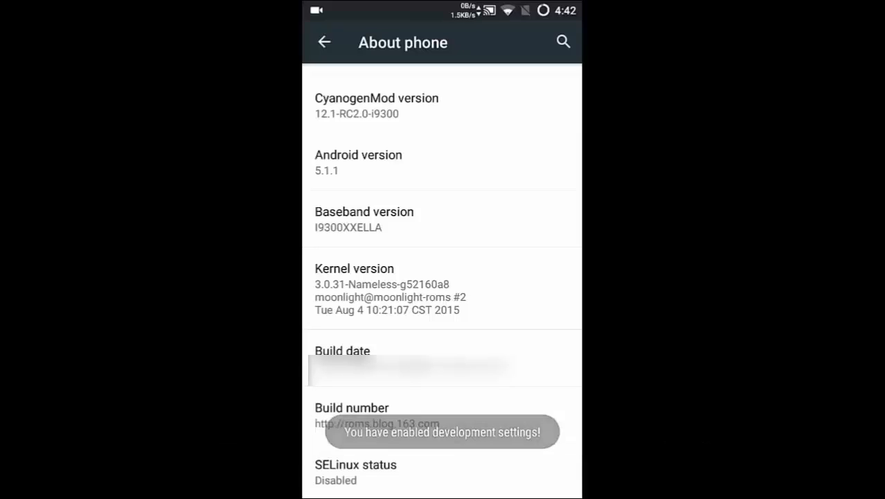
click(324, 42)
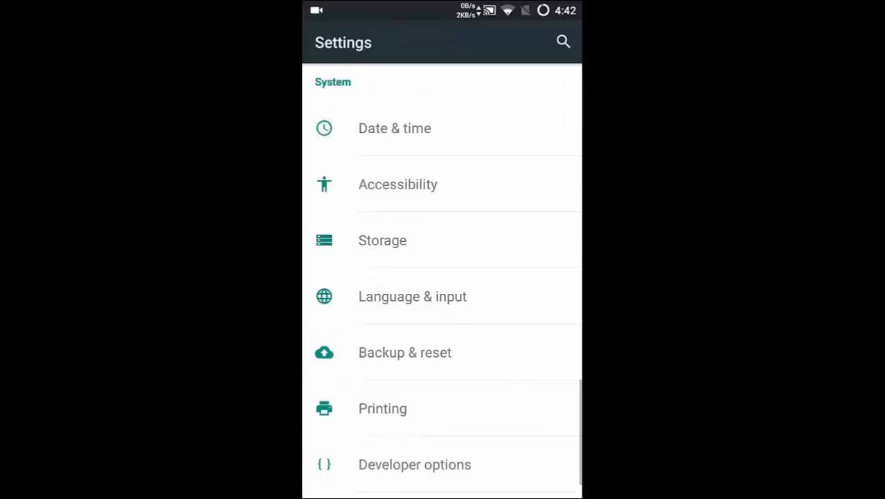
- Switch on Android debugging in Developer options and allow USB debugging
scroll(down, 3)
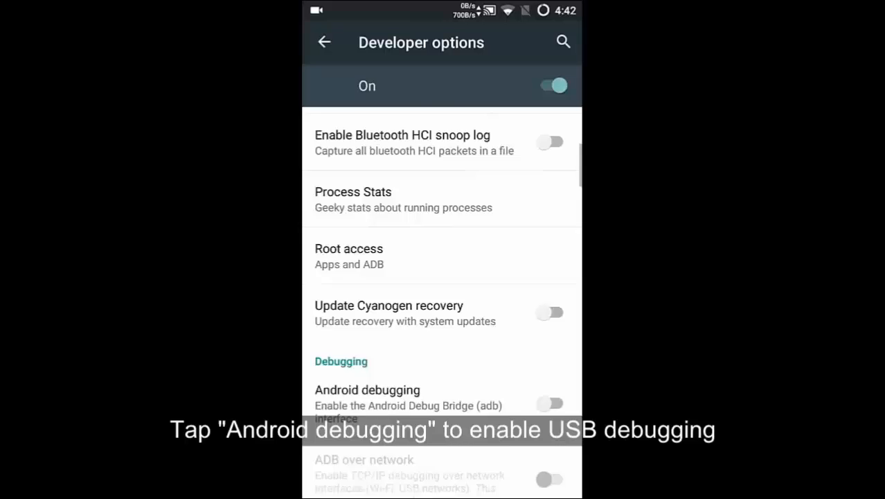
click(550, 403)
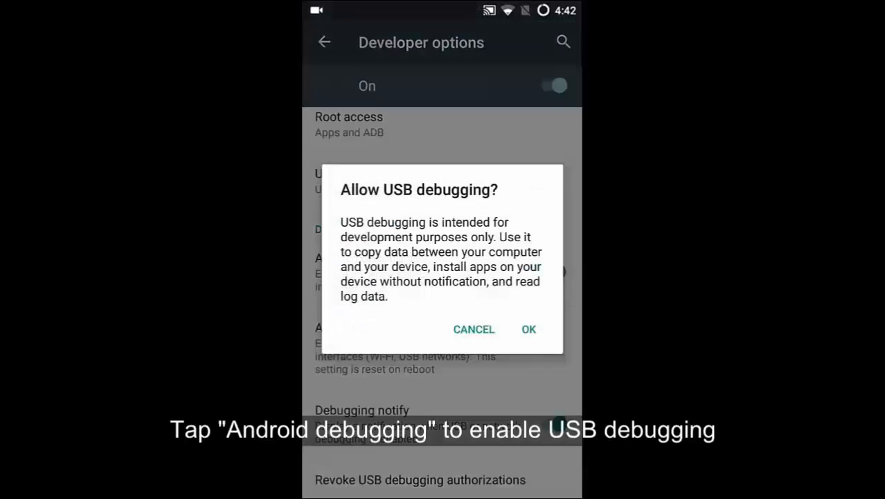
click(529, 330)
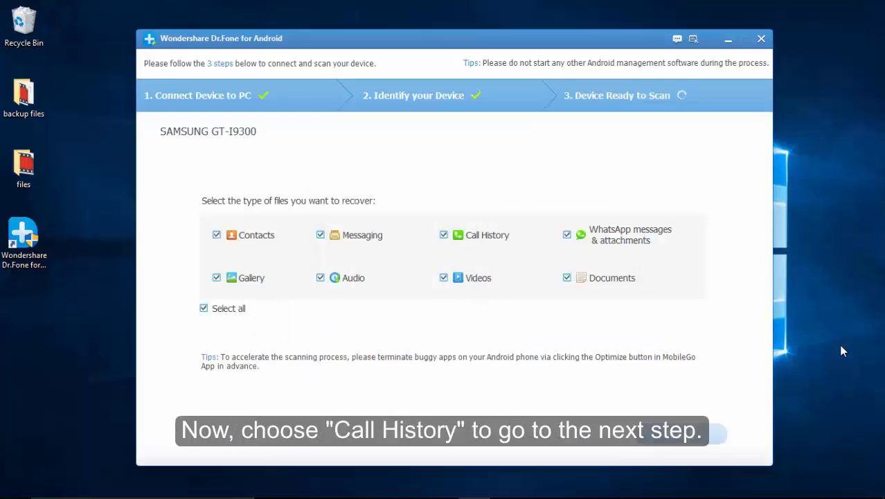
- Deselect all file types, keep only Call History, and proceed to scan the phone
click(203, 307)
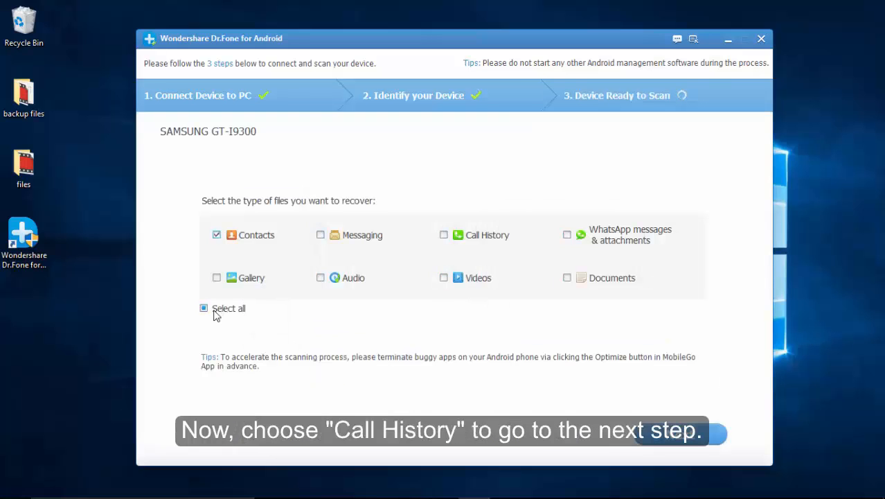
click(204, 308)
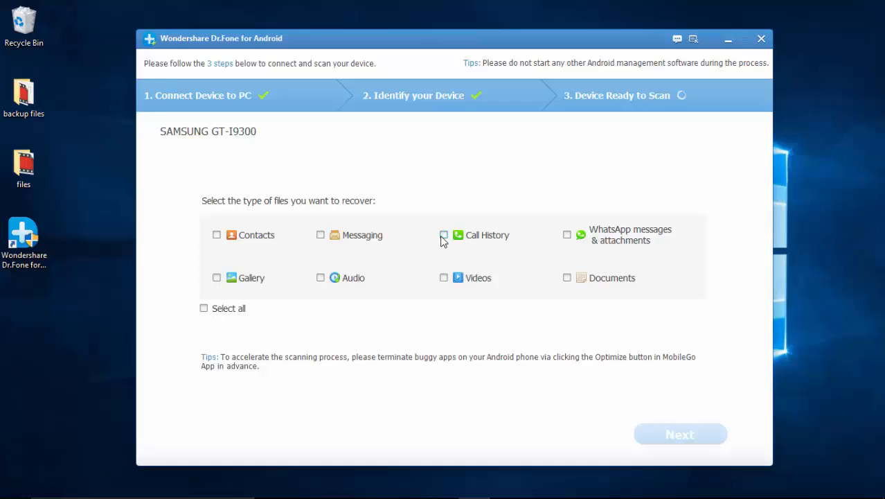
click(443, 235)
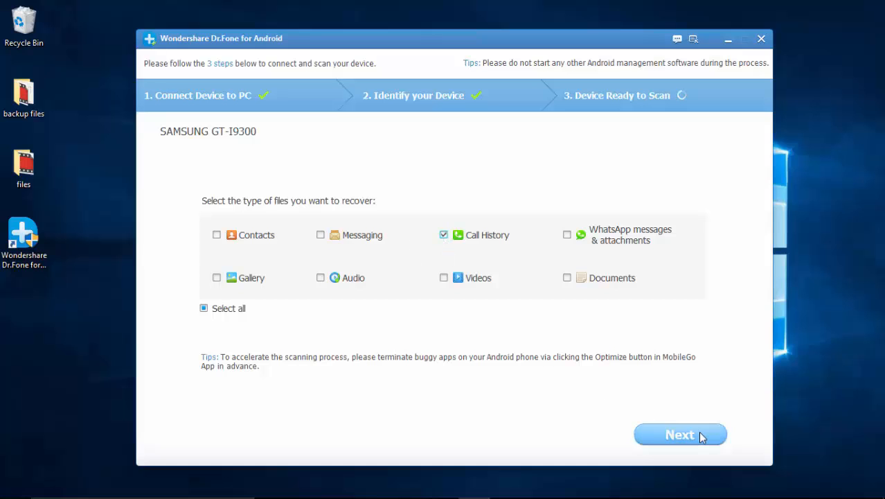
click(679, 434)
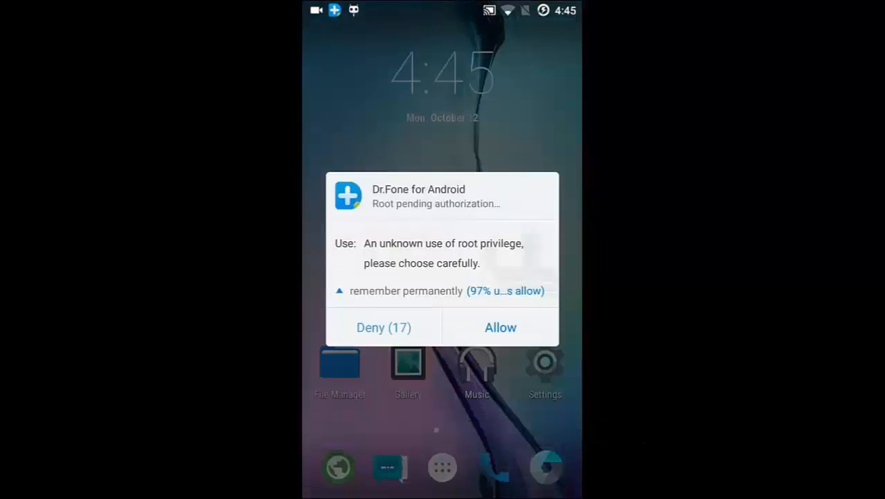
- Allow the Superuser root authorization request so Dr.Fone can scan the Galaxy S3
click(500, 327)
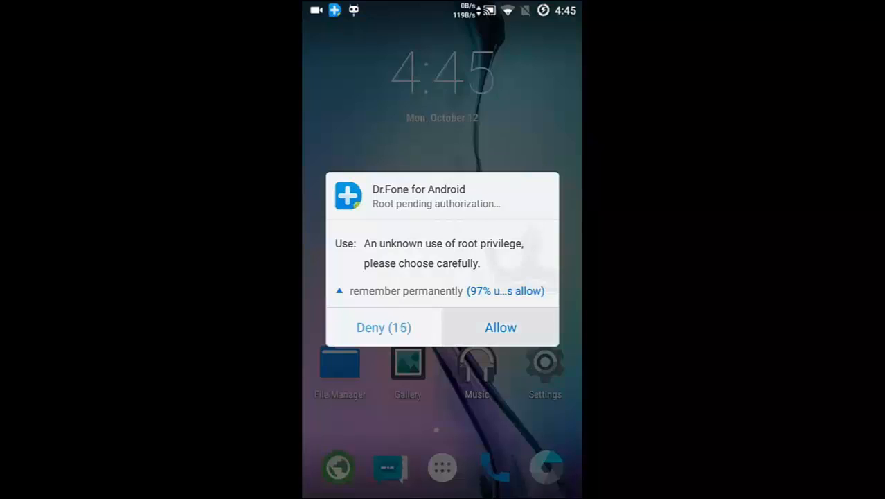
click(500, 326)
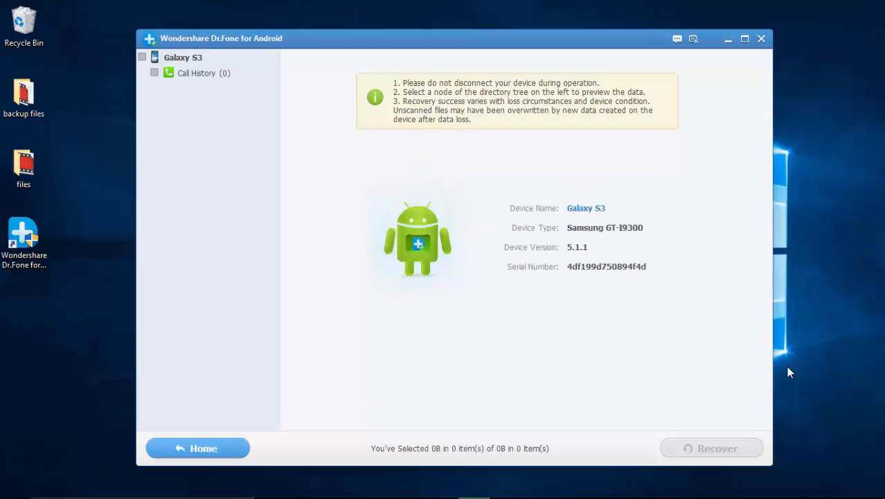
- Browse the 279 scanned Call History records and start recovering them to the PC
click(197, 72)
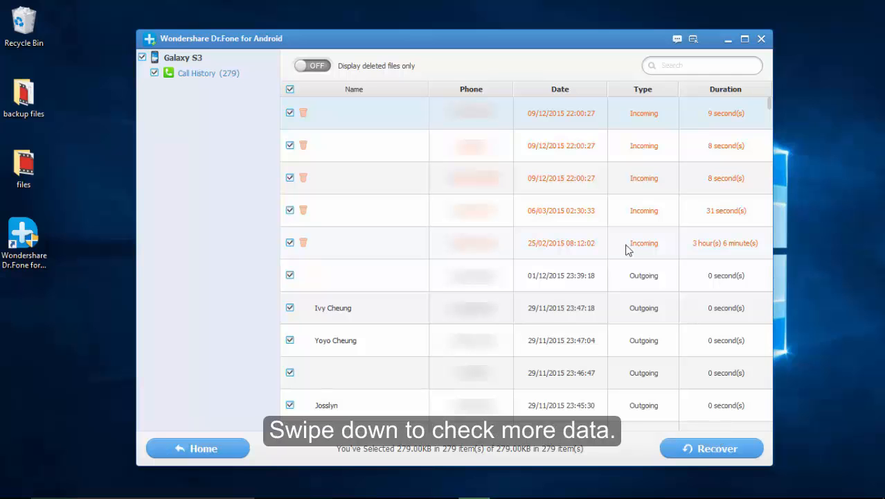
scroll(down, 3)
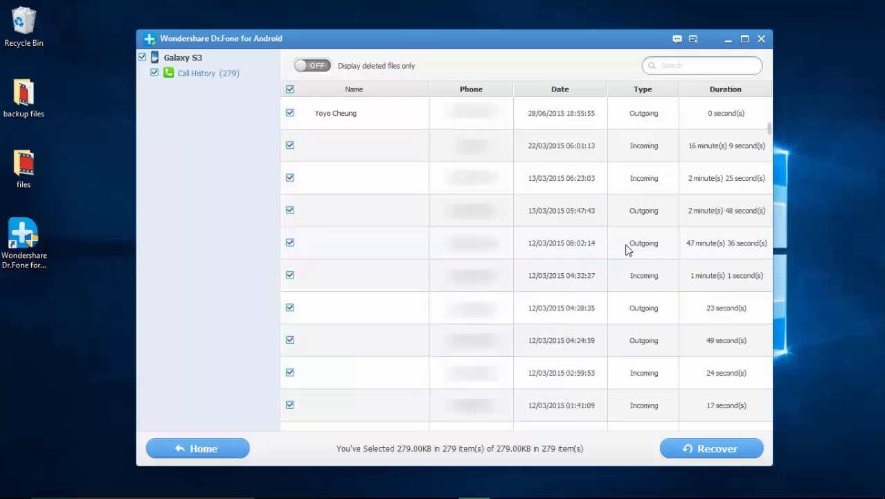
scroll(down, 3)
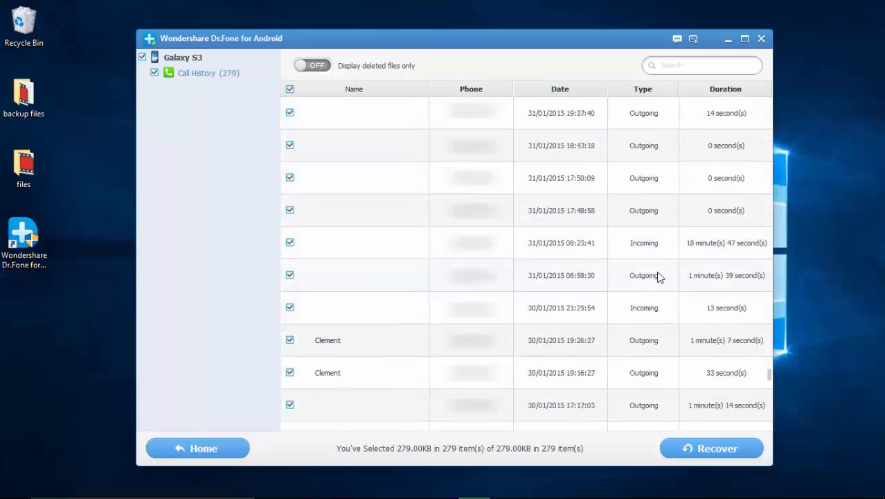
click(711, 449)
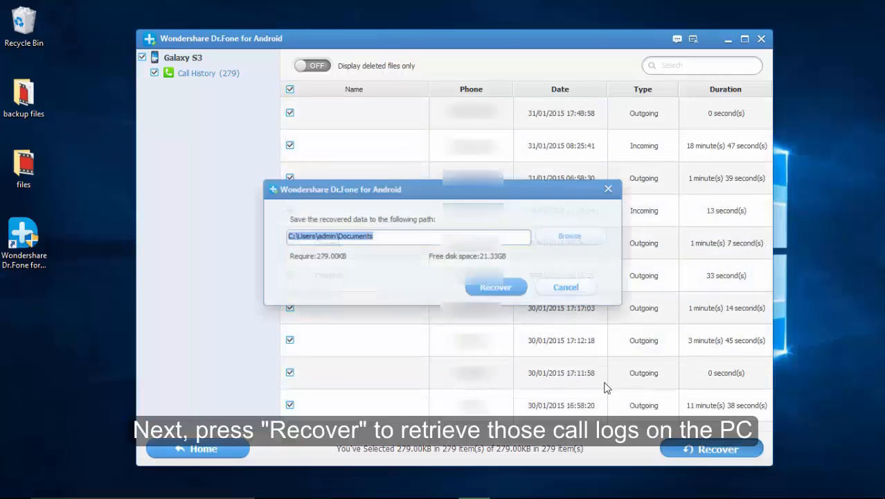
- Recover the call records to the default save path on the computer
click(569, 236)
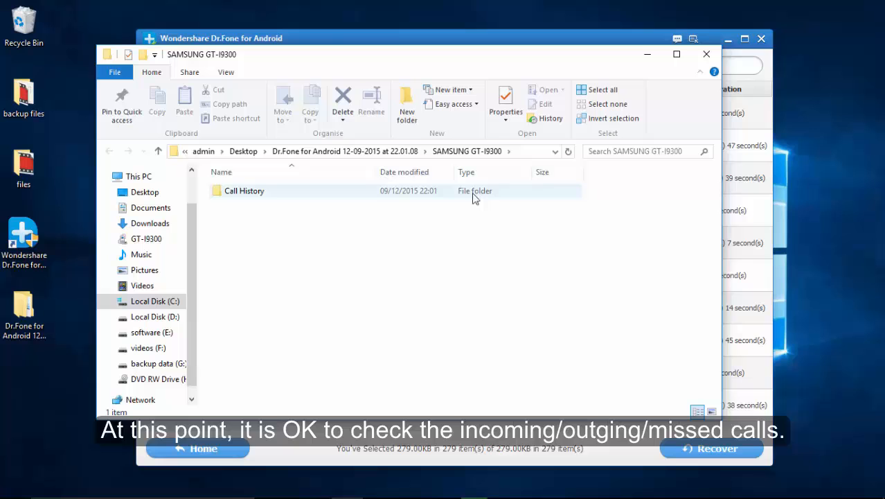
- Navigate into the recovered Call History folder and its HTML subfolder
double_click(244, 191)
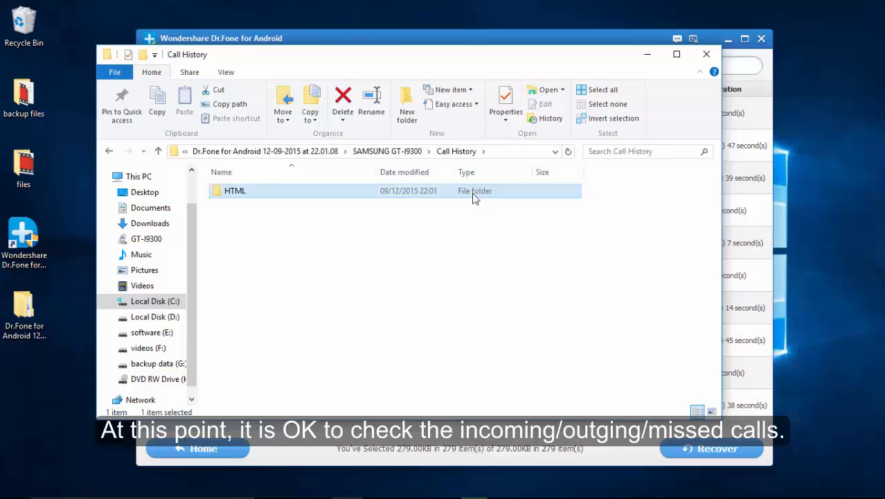
double_click(235, 191)
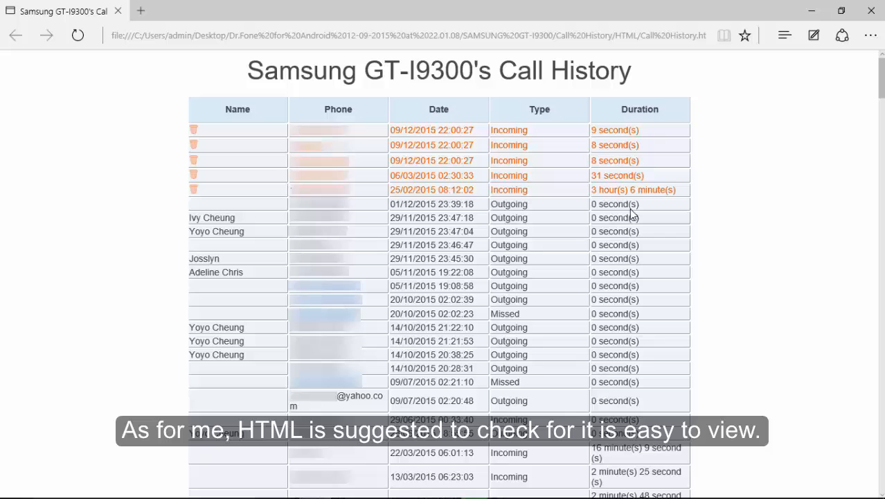
mouse_move(872, 11)
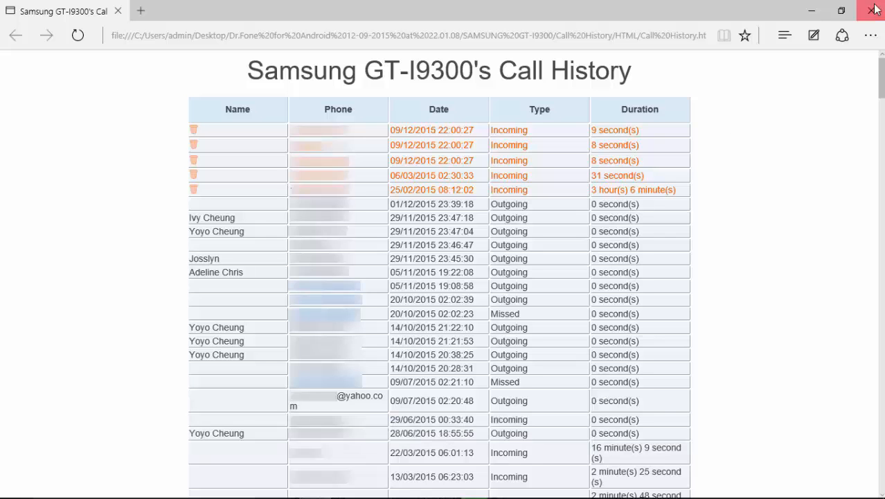
- Close the call log page in Edge and exit Dr.Fone, returning to the desktop
click(875, 10)
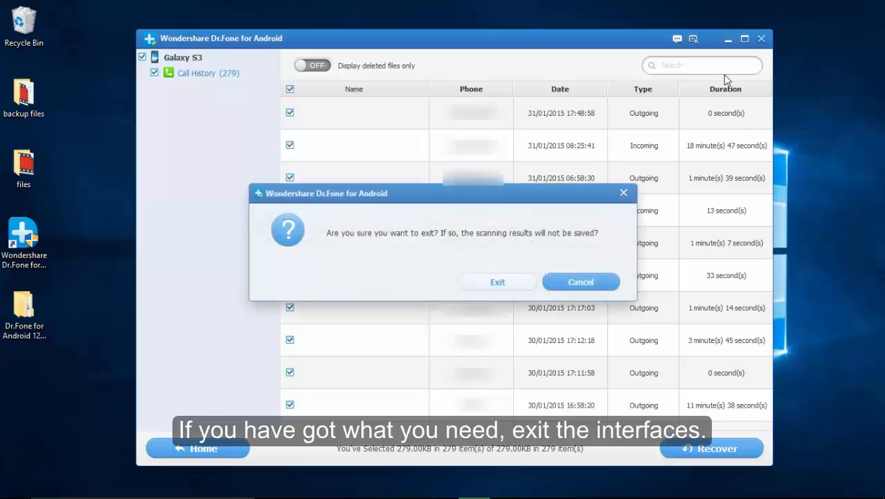
click(498, 283)
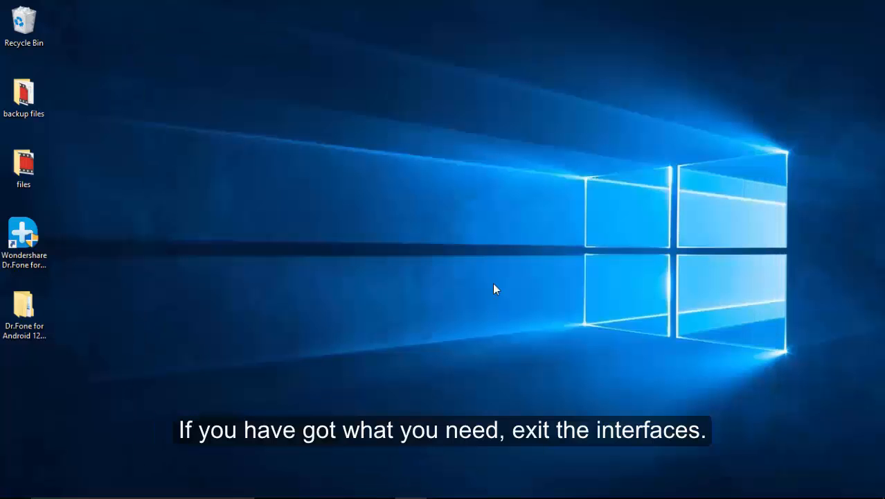